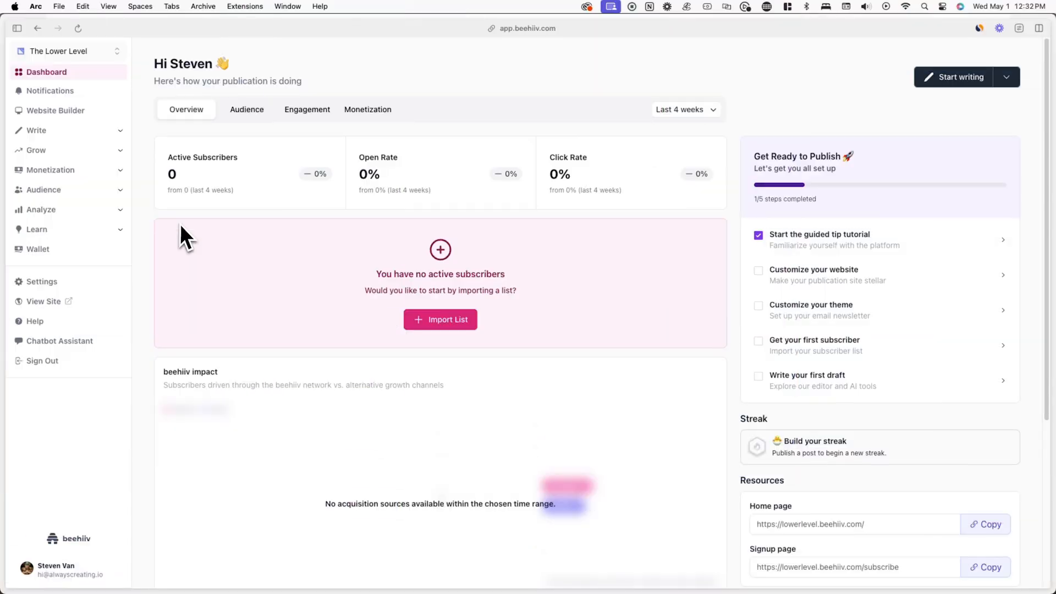
Step: Go to Monetization > Subscriptions to view the premium subscriptions overview
click(50, 170)
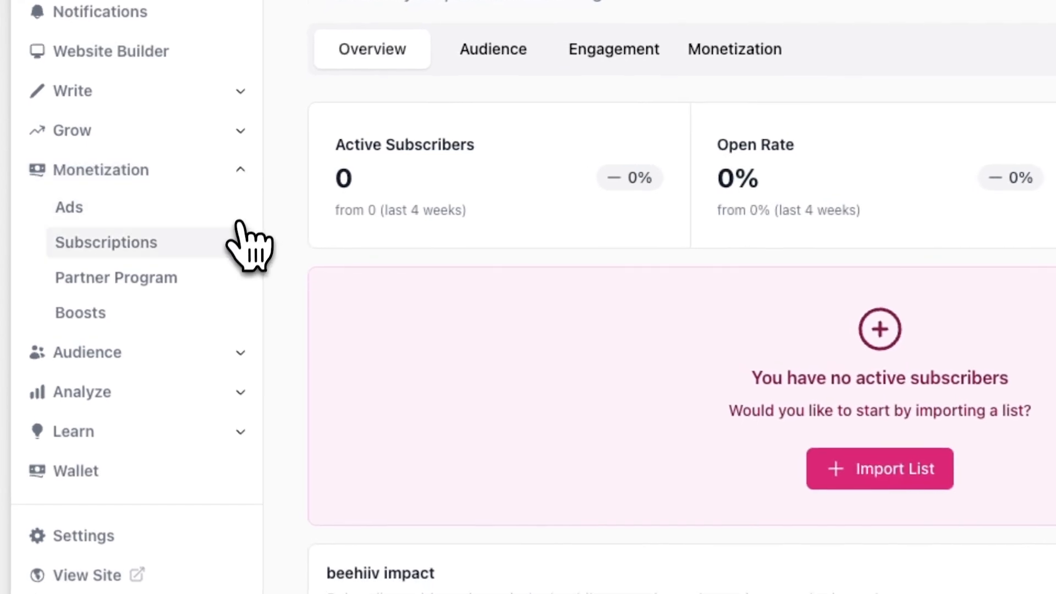
click(105, 242)
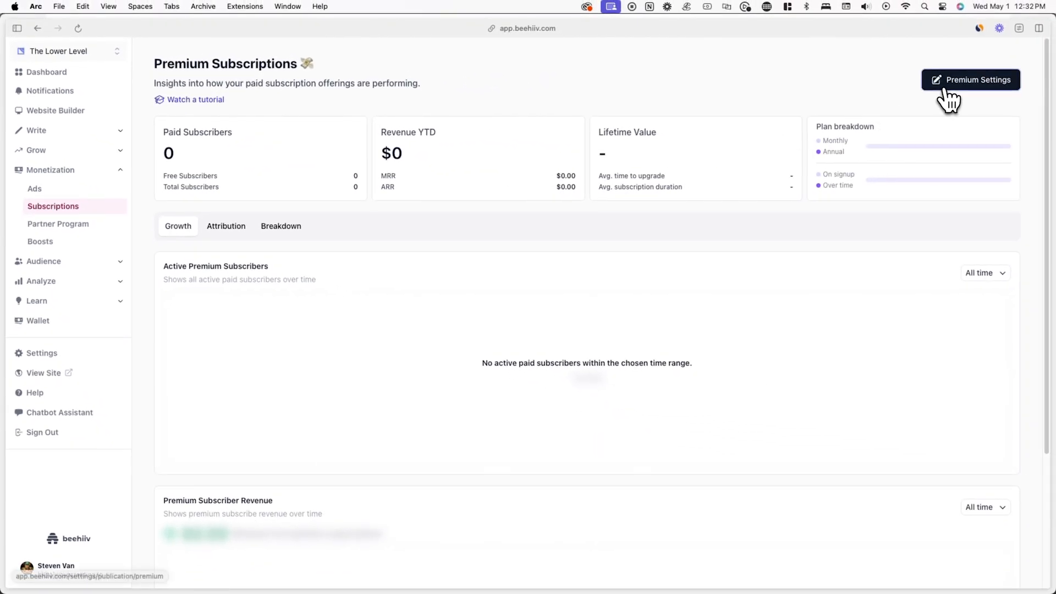
Step: Open Premium Settings and connect a Stripe account for payments
click(971, 80)
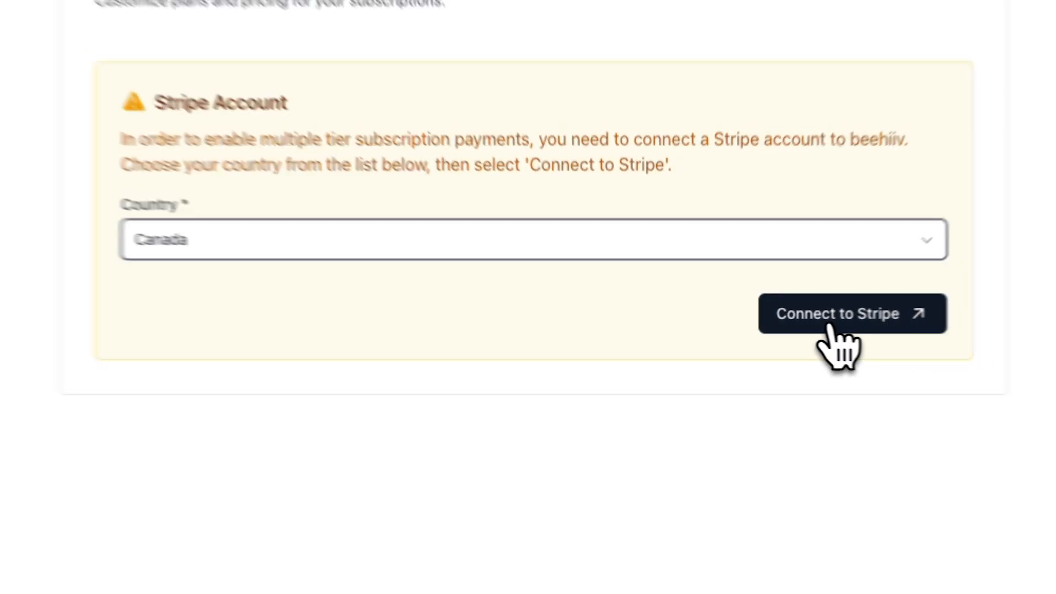
click(853, 314)
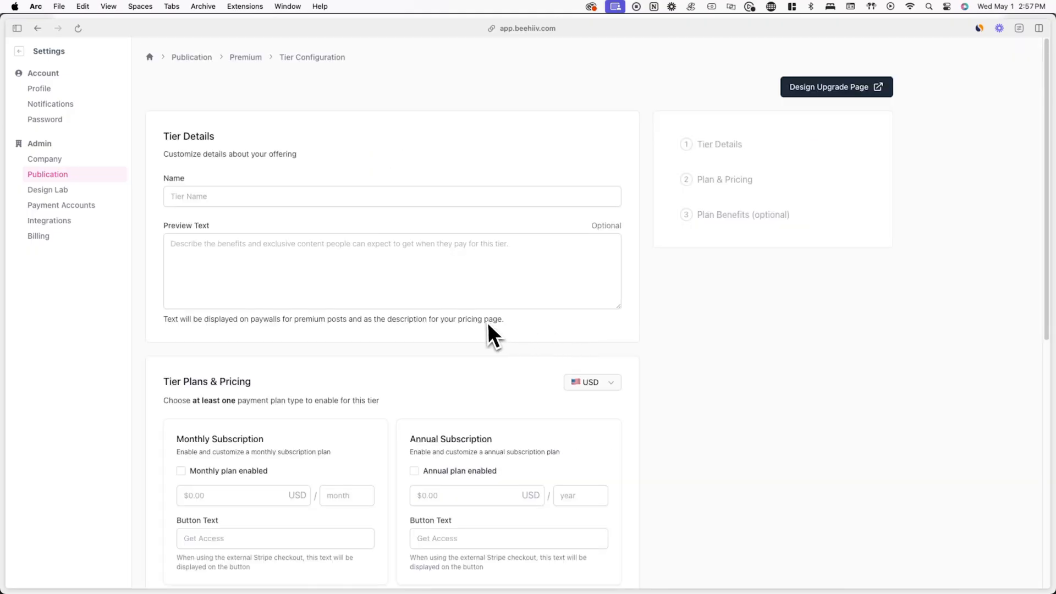
Step: Name the tier 'Supporter', add preview text, and enable $10 monthly and $100 annual plans
text(Supp)
text(Help us grow our newsletter)
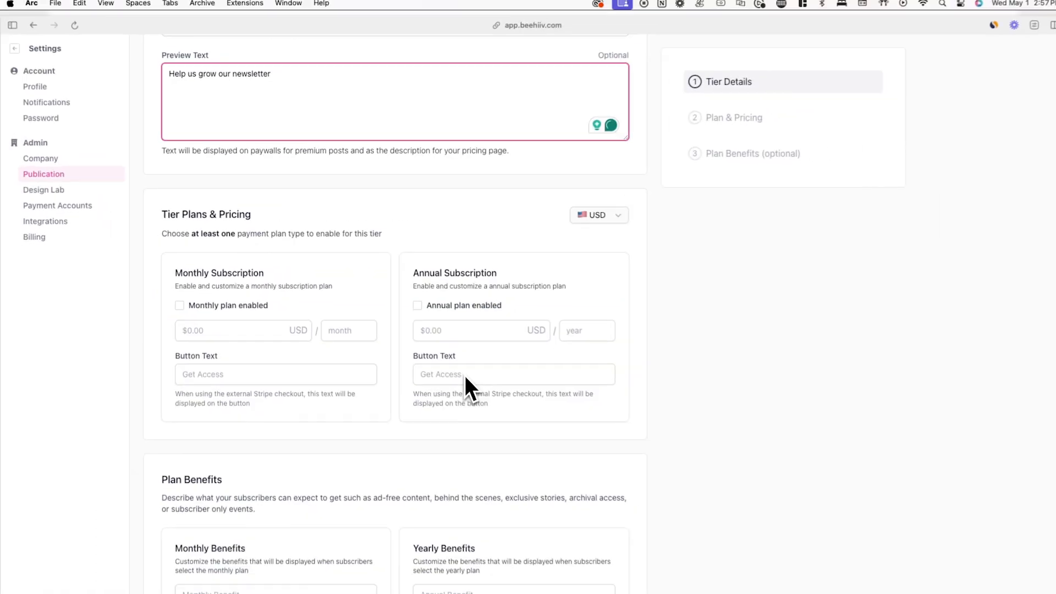
click(599, 215)
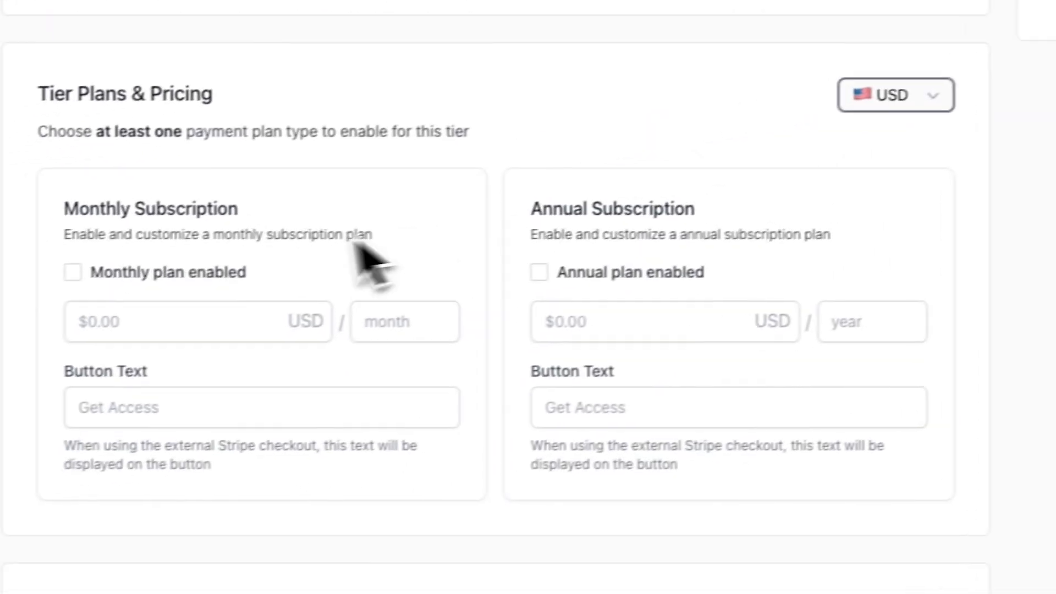
text(100.00)
text($10.)
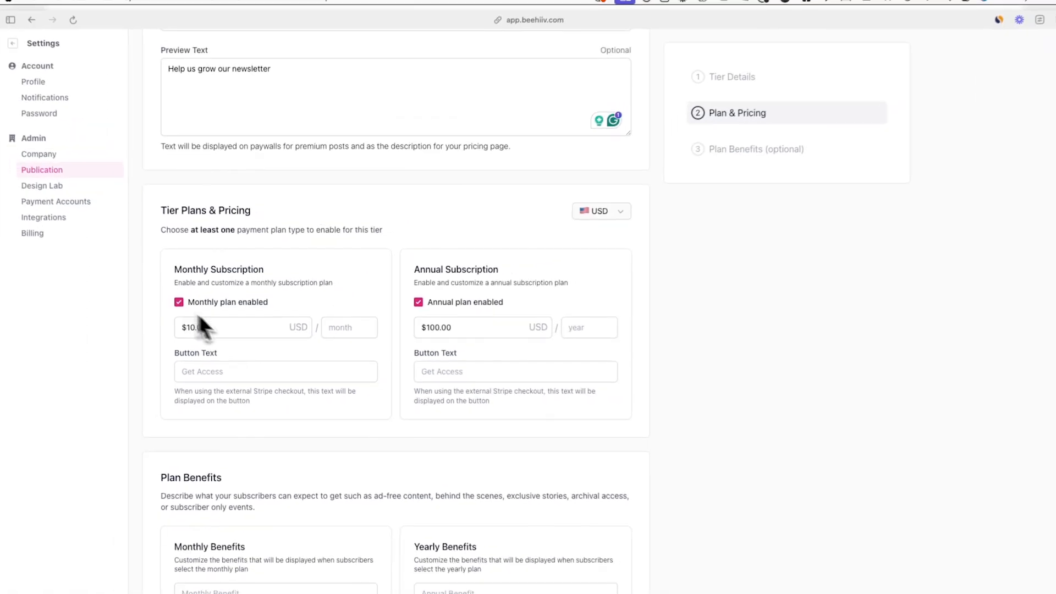
scroll(down, 3)
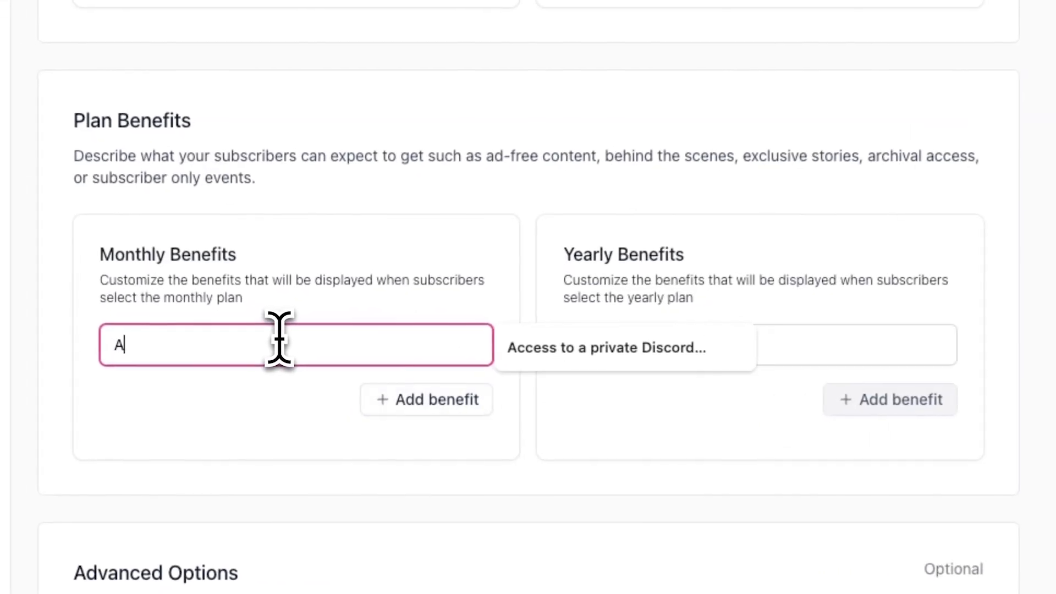
Step: Add 'Access to our Discord server' to monthly and yearly benefits, then save the tier
text(Access to our)
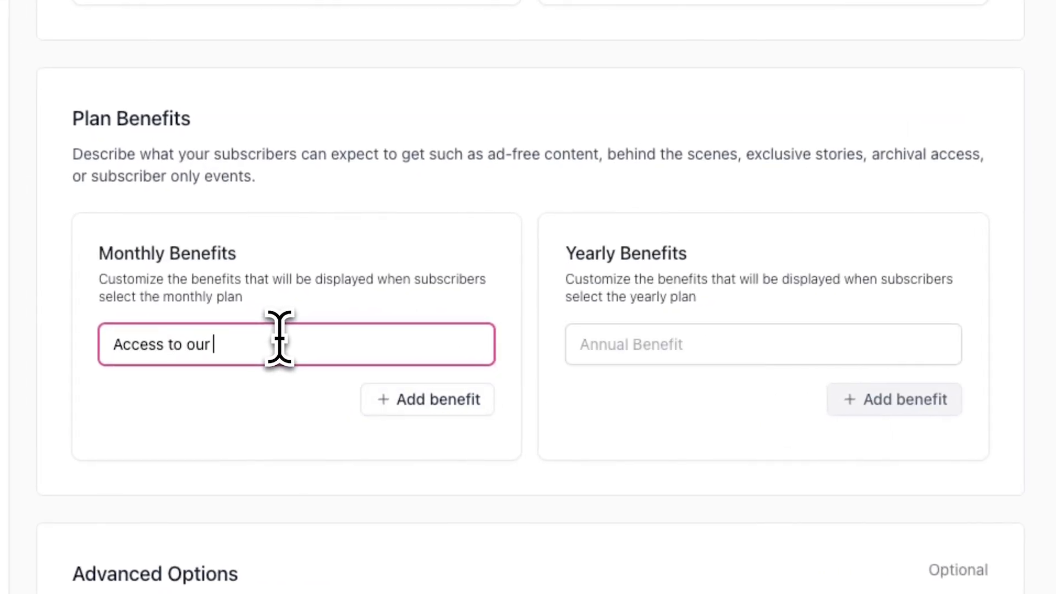
text(Discord server)
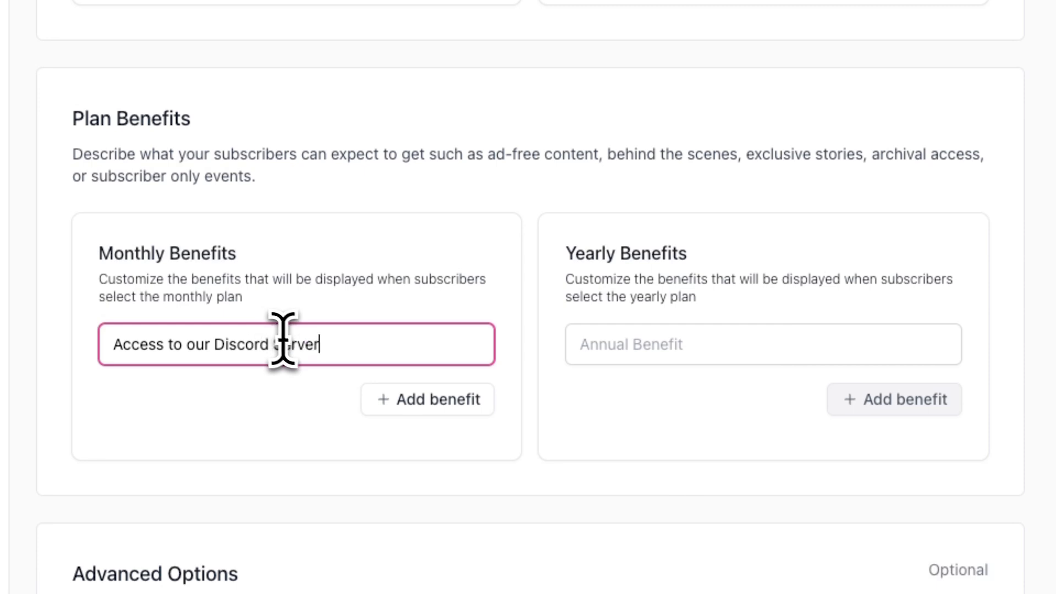
click(756, 343)
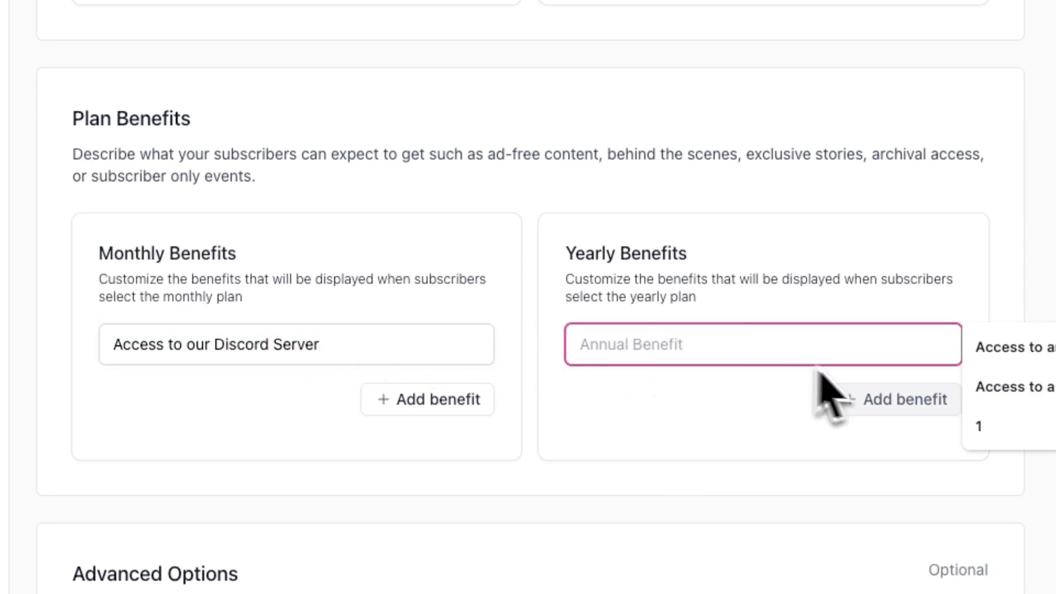
click(1005, 349)
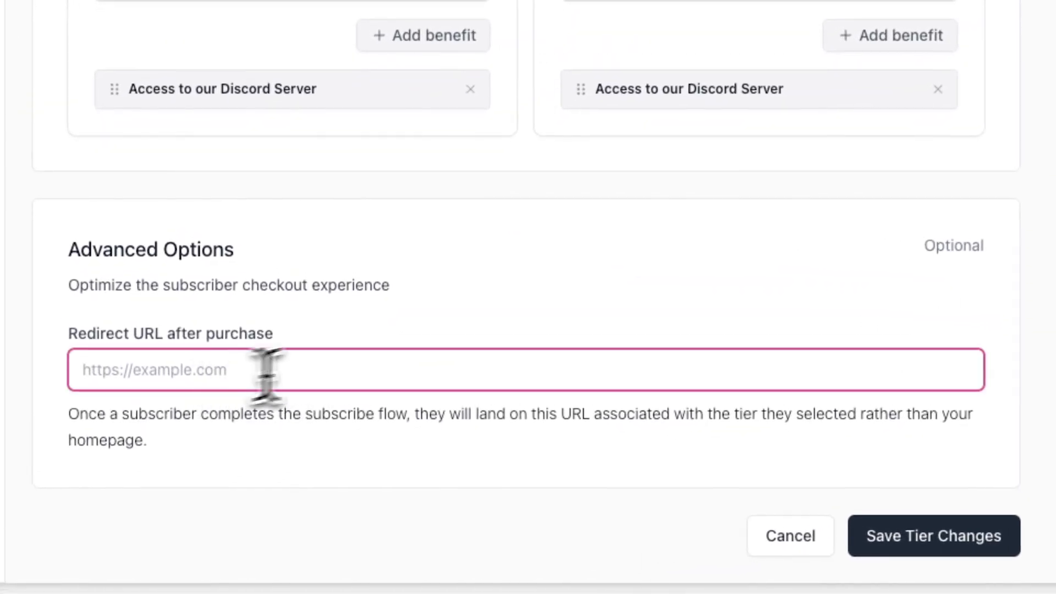
mouse_move(428, 382)
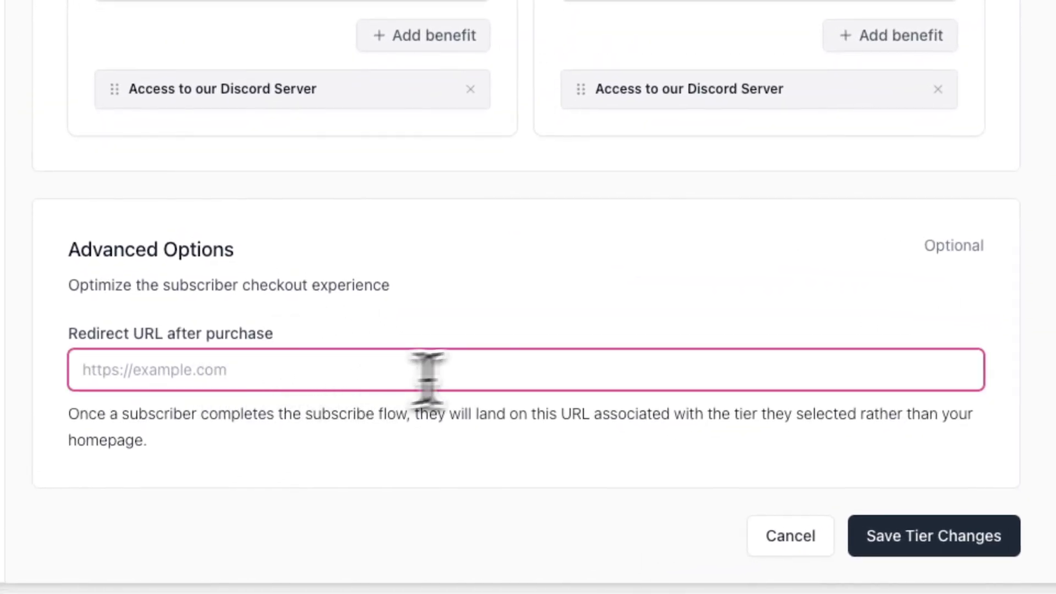
mouse_move(490, 383)
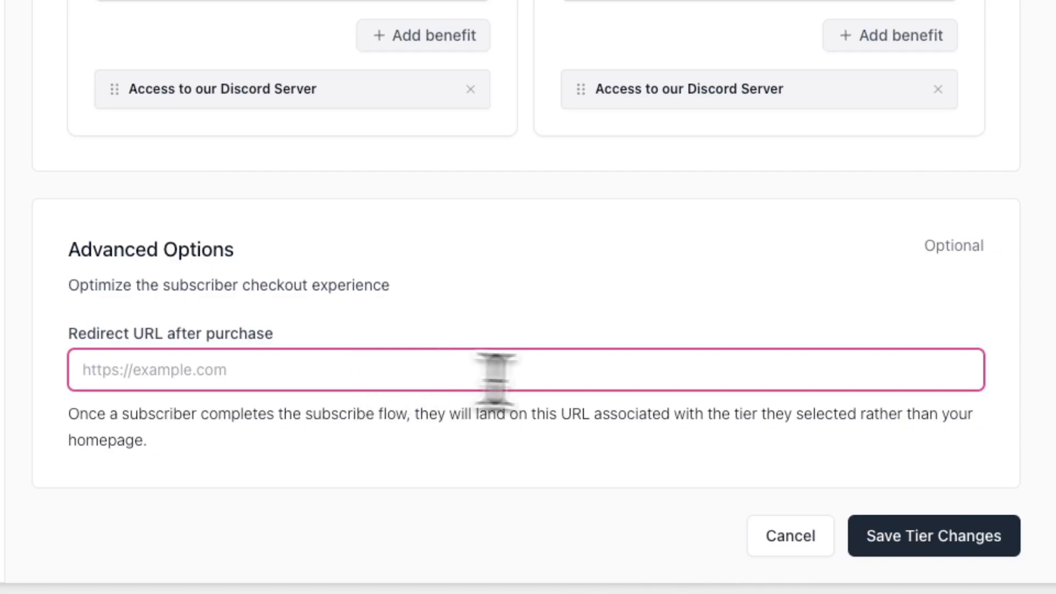
click(933, 536)
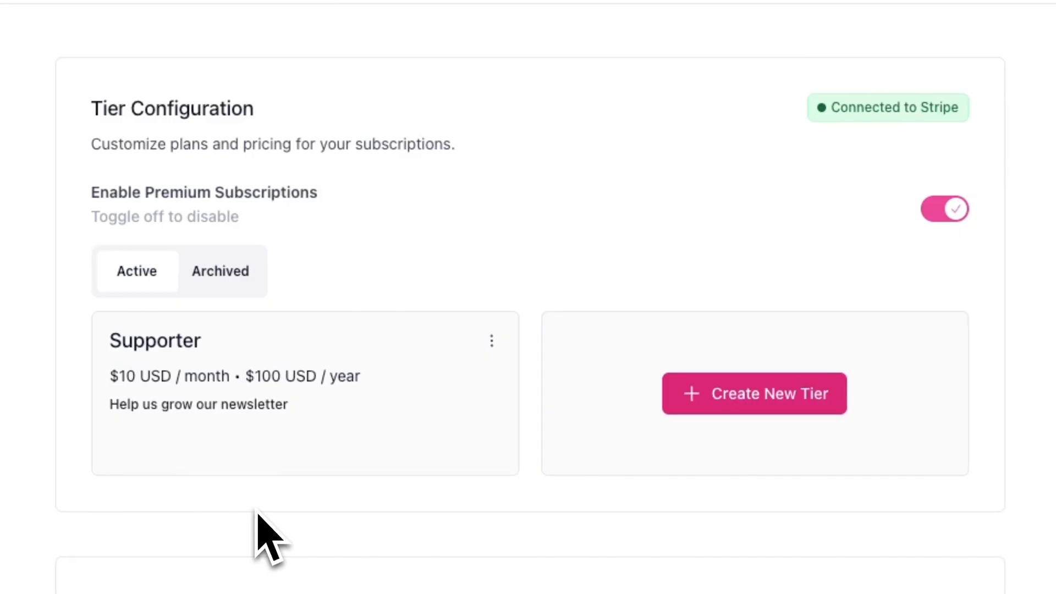
click(490, 340)
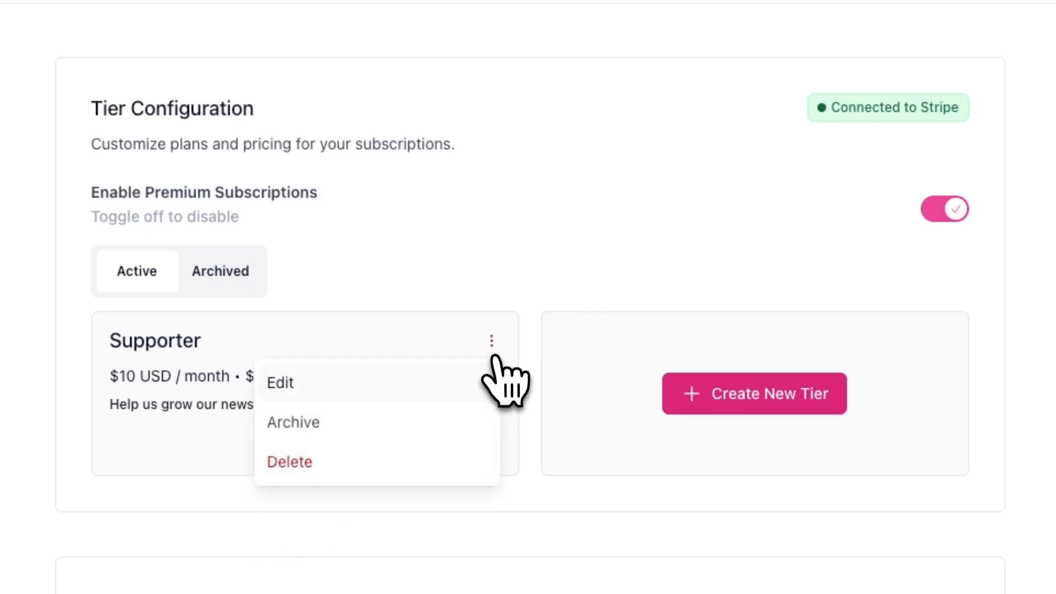
click(280, 383)
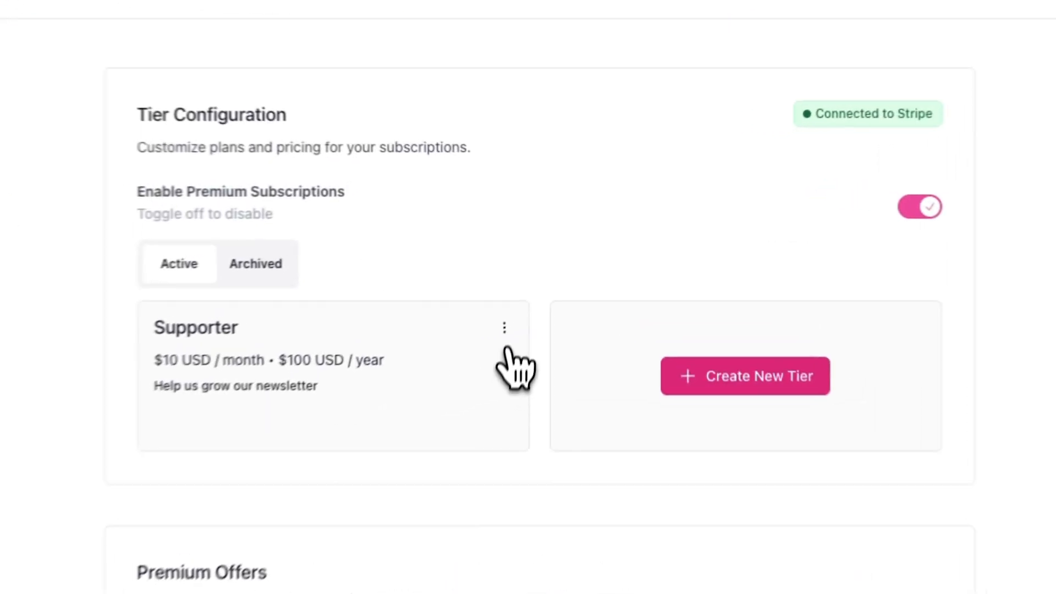
click(504, 328)
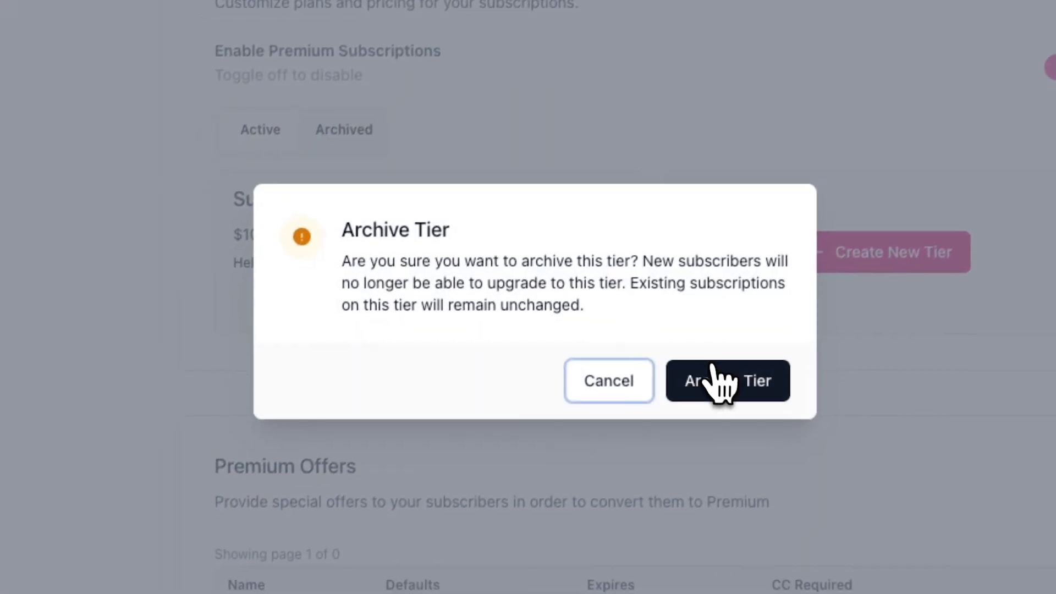
click(729, 381)
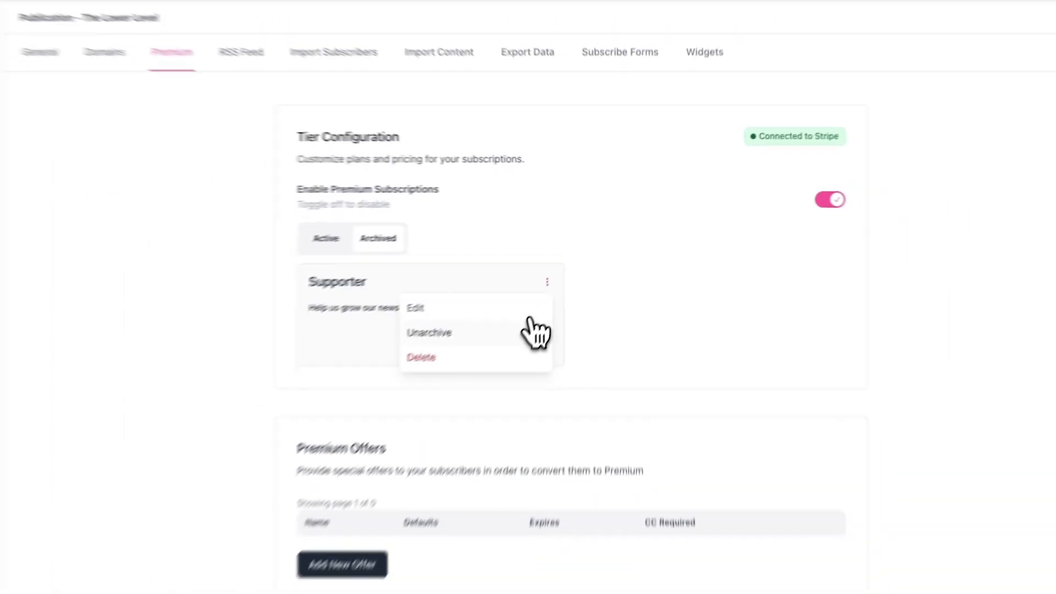
click(429, 332)
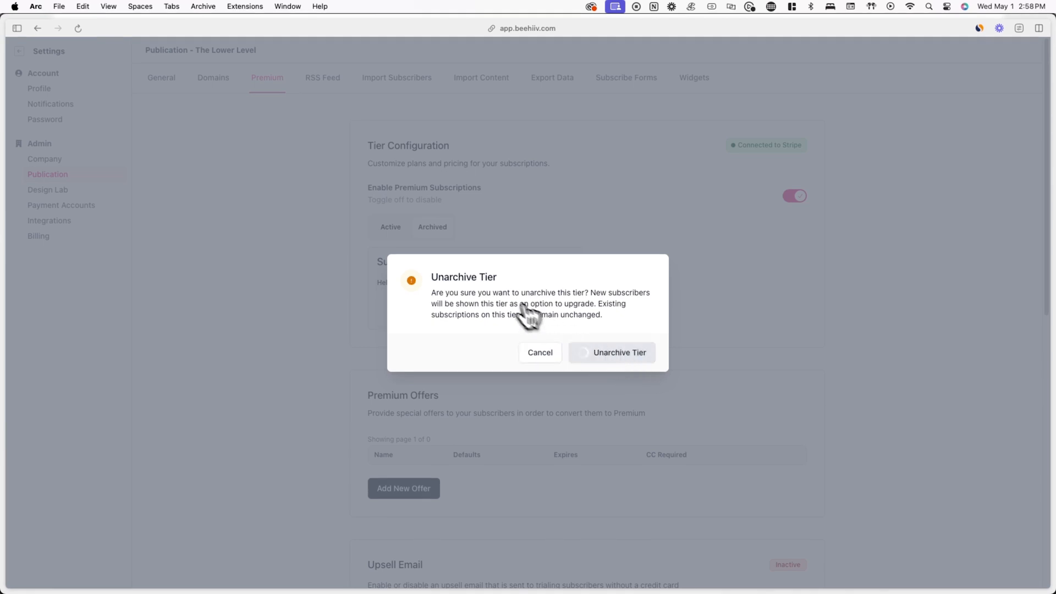
click(613, 353)
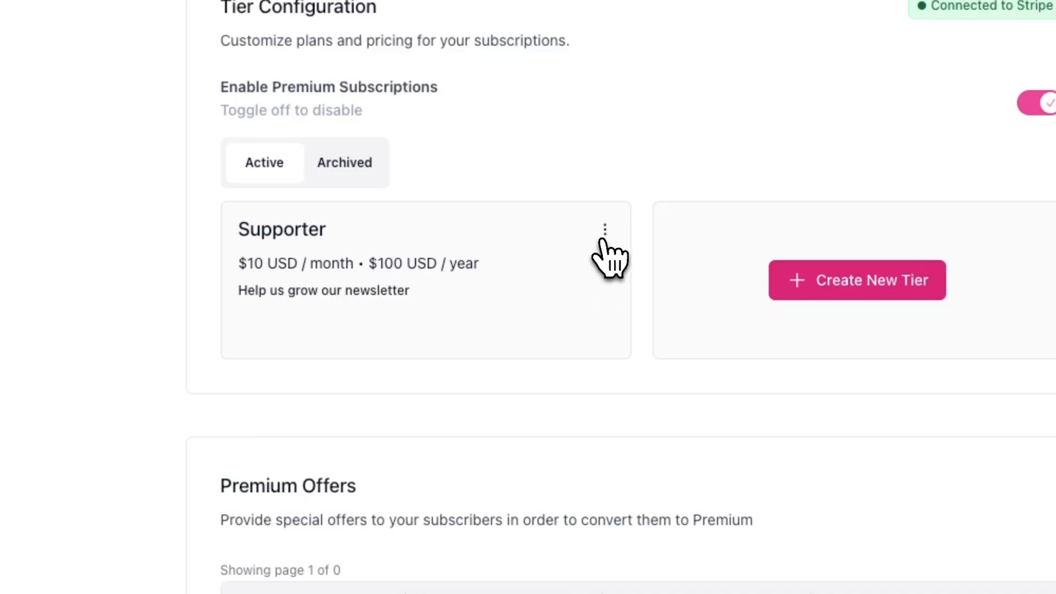
click(605, 229)
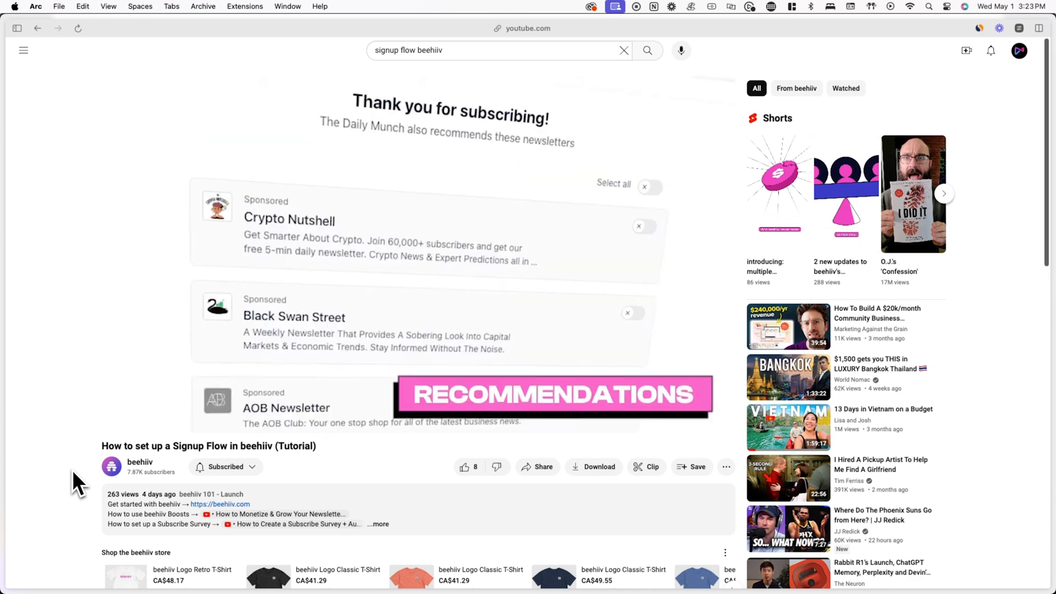
Step: Scroll the 'How to set up a Signup Flow in beehiiv' YouTube video page
scroll(down, 3)
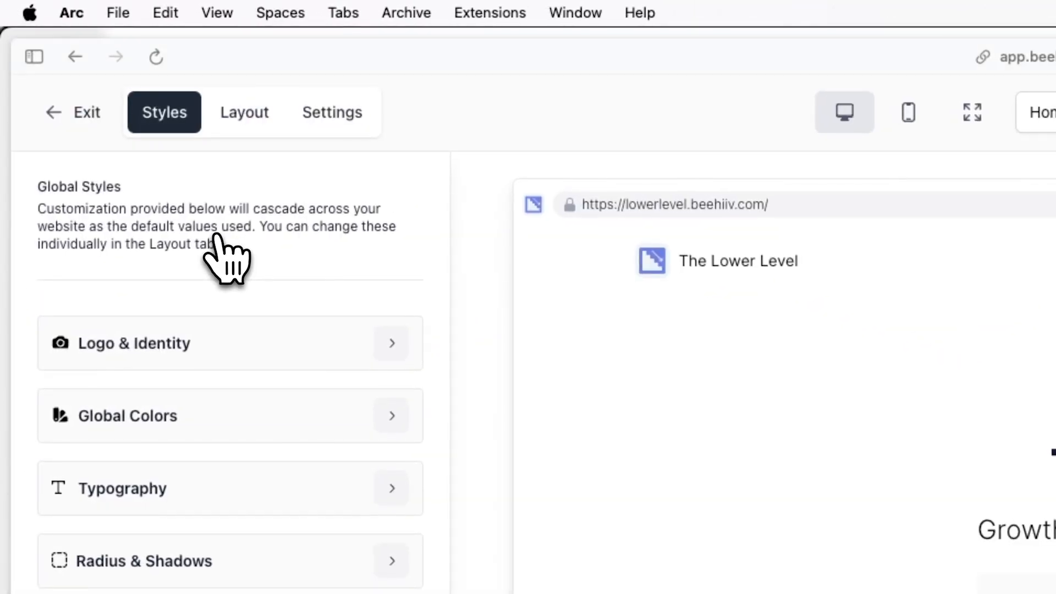
Step: Switch on the Upgrade Page in the signup flow, confirm the redirect, and open the website builder
click(332, 112)
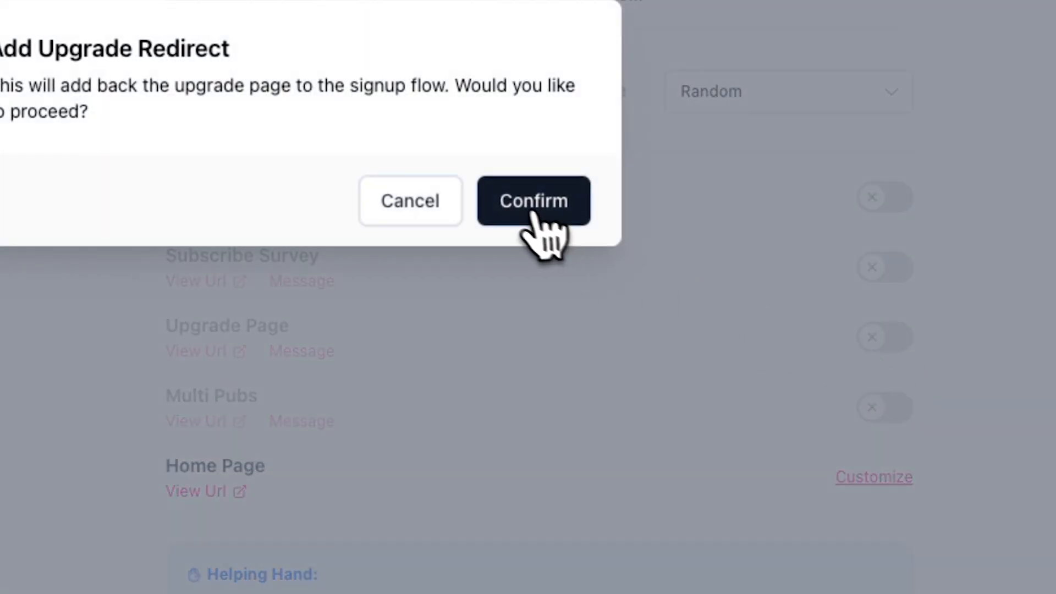
click(533, 201)
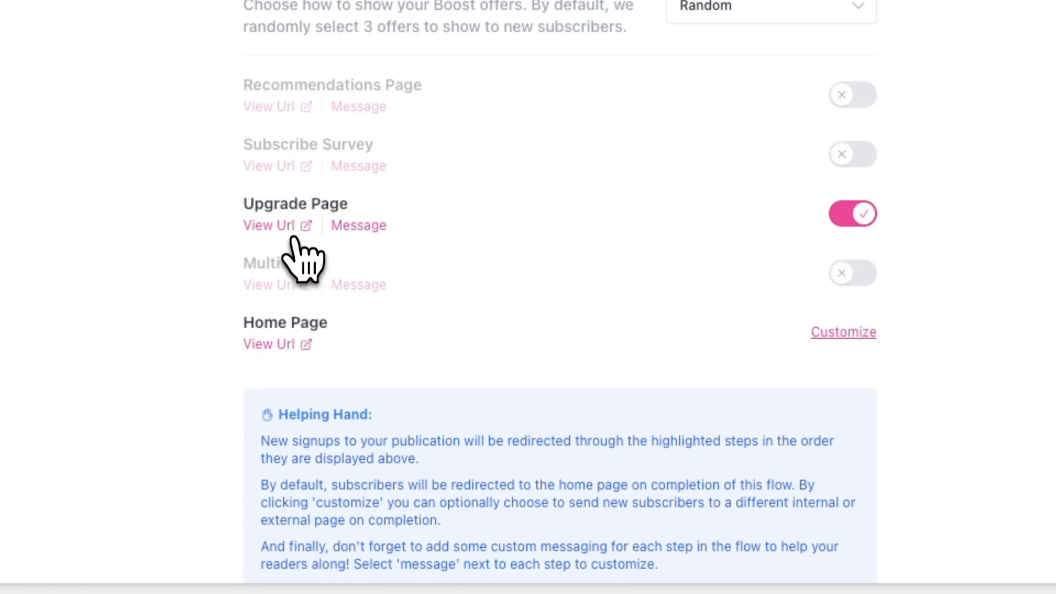
click(277, 225)
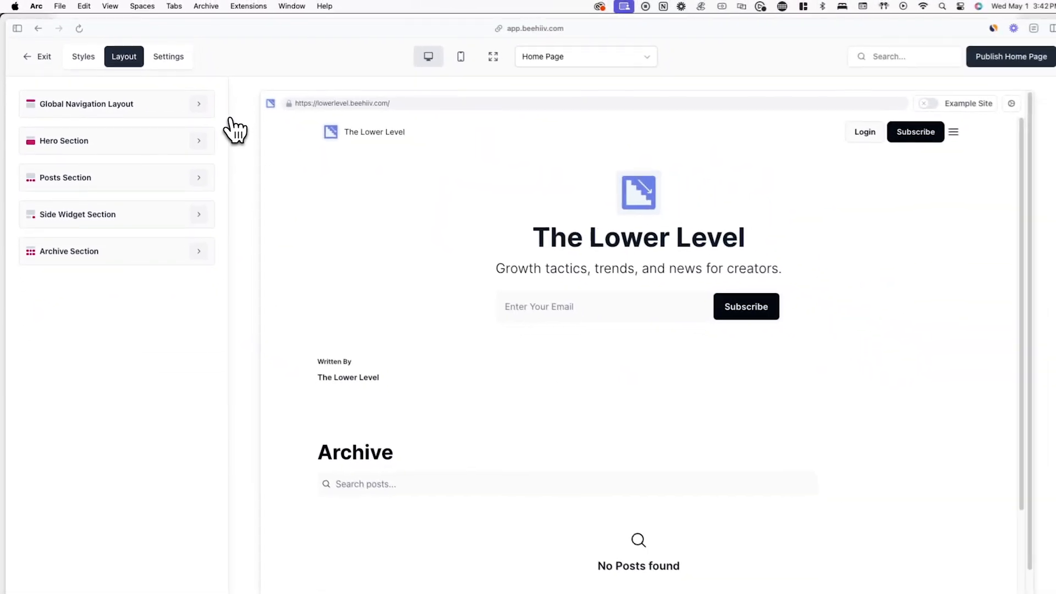
Step: Switch the website builder's page selector to the Upgrade Page
click(586, 57)
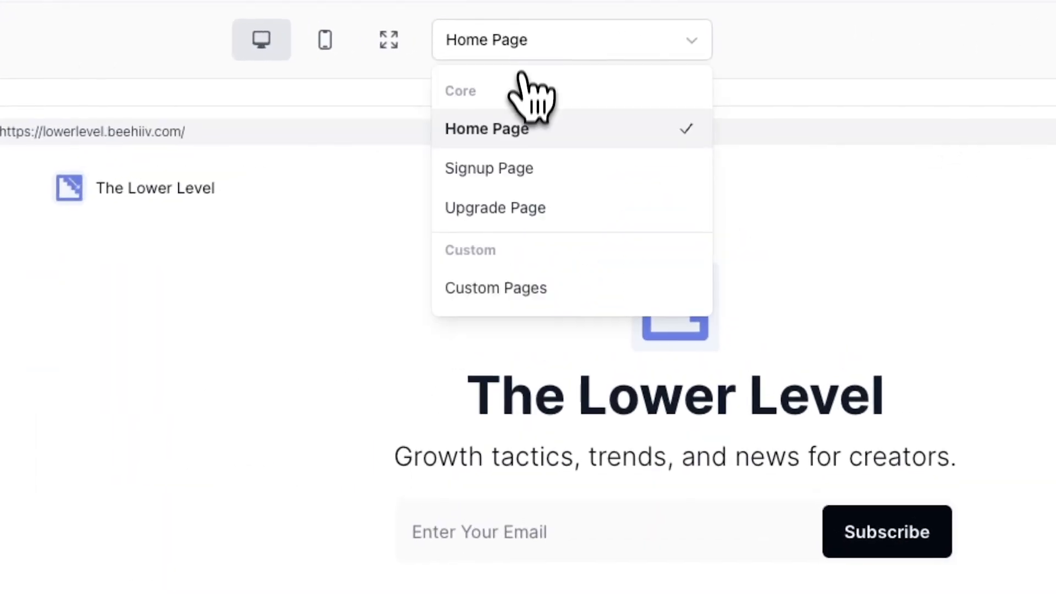
click(496, 207)
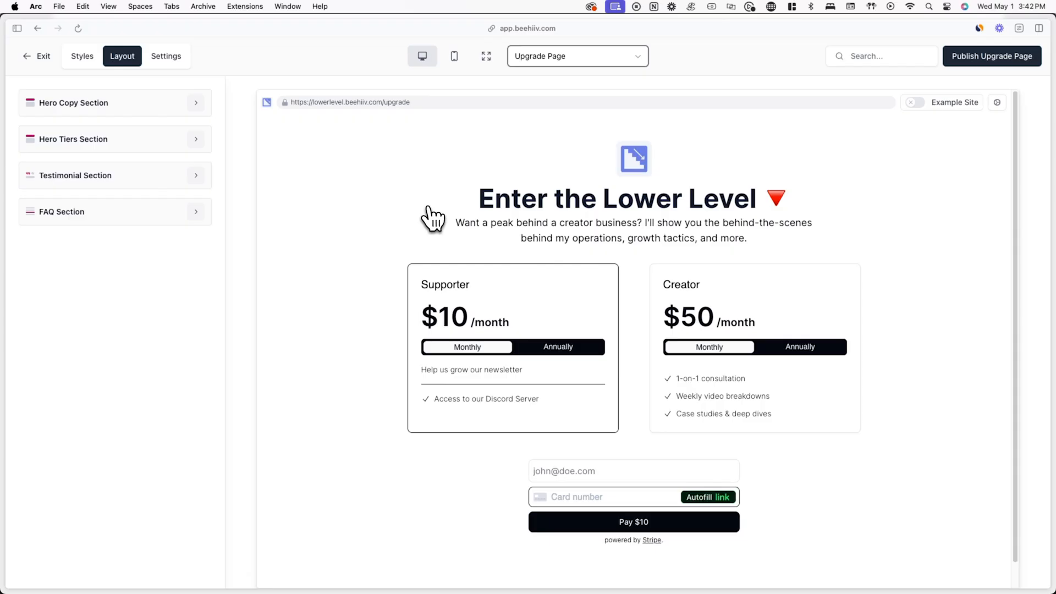
Step: In Hero Tiers, make Creator monthly the recommended plan and enable the Free card
click(115, 139)
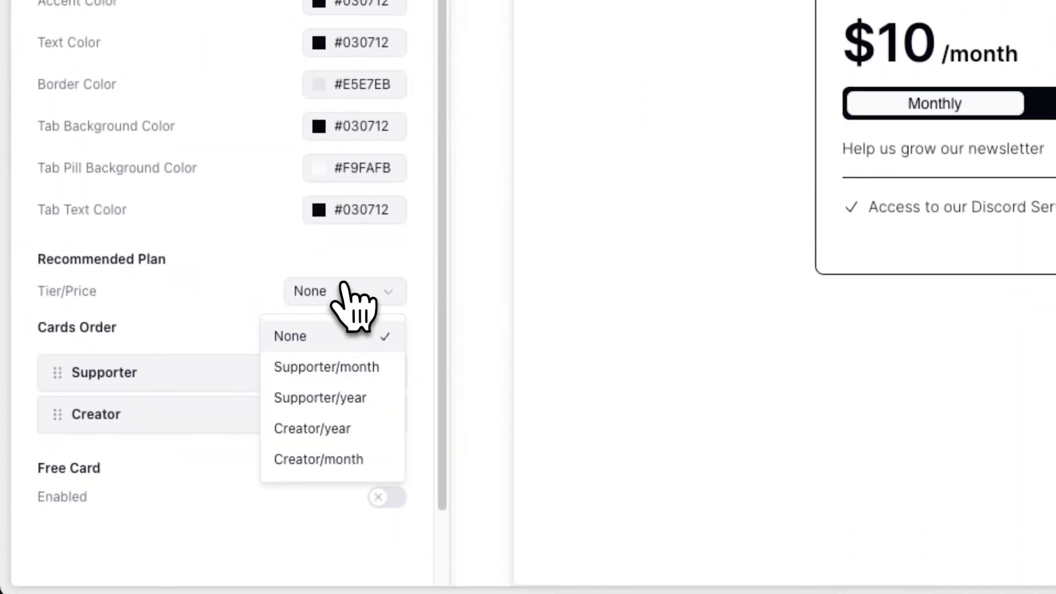
click(327, 367)
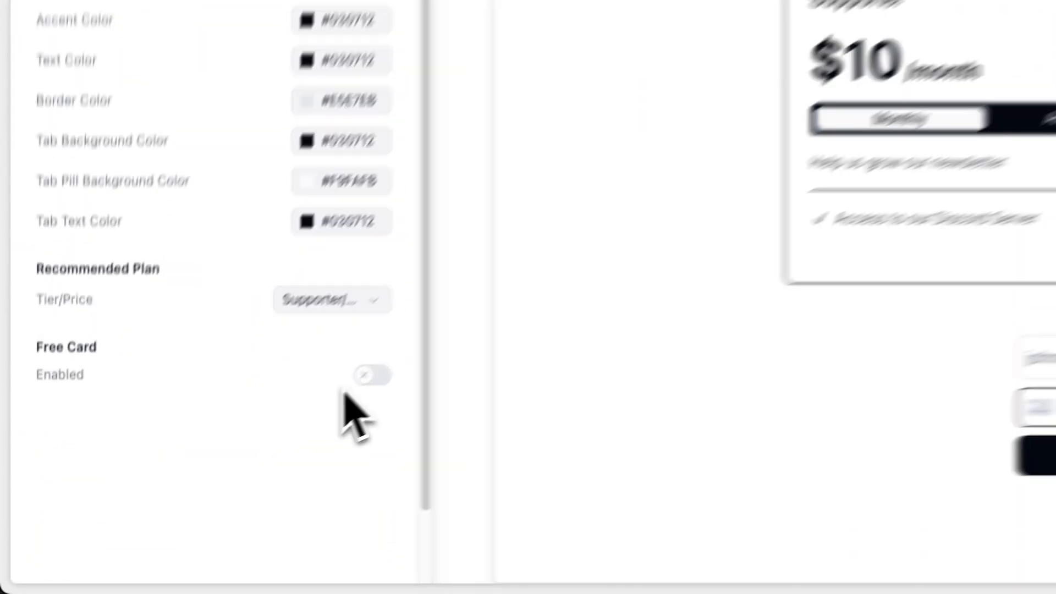
click(171, 442)
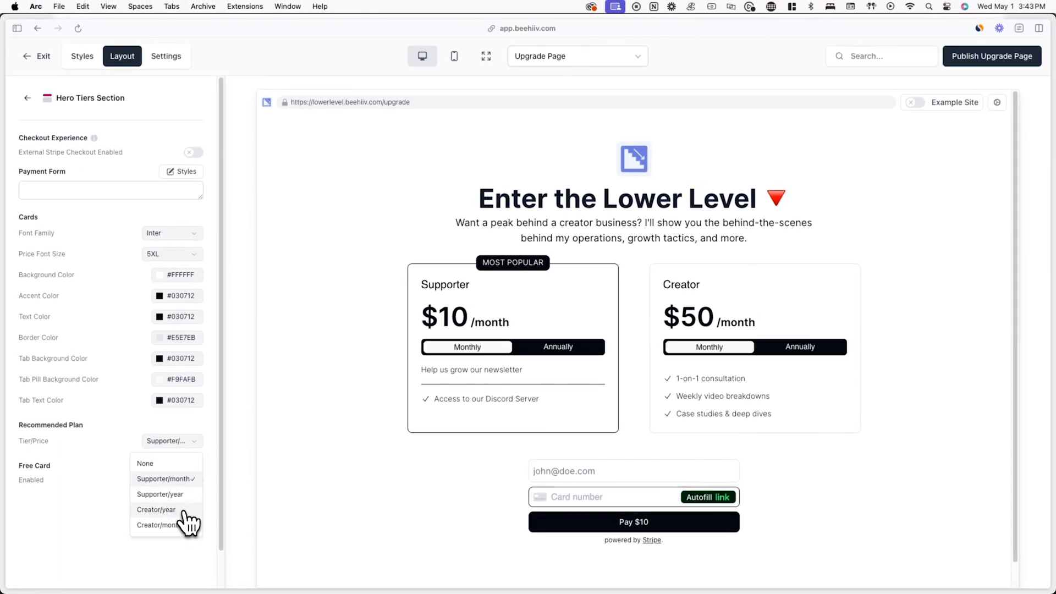
click(160, 524)
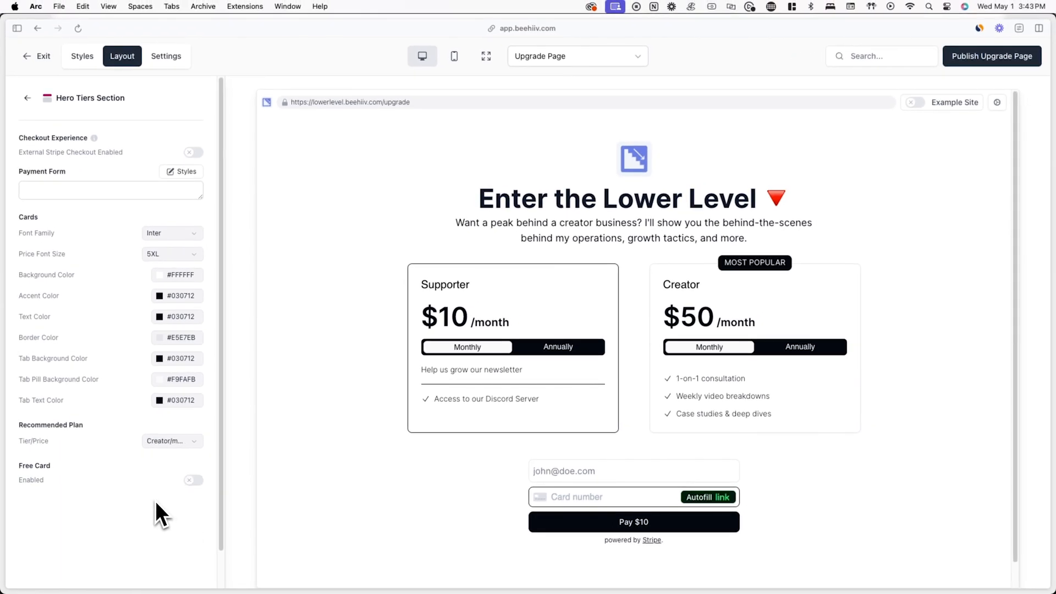
click(193, 480)
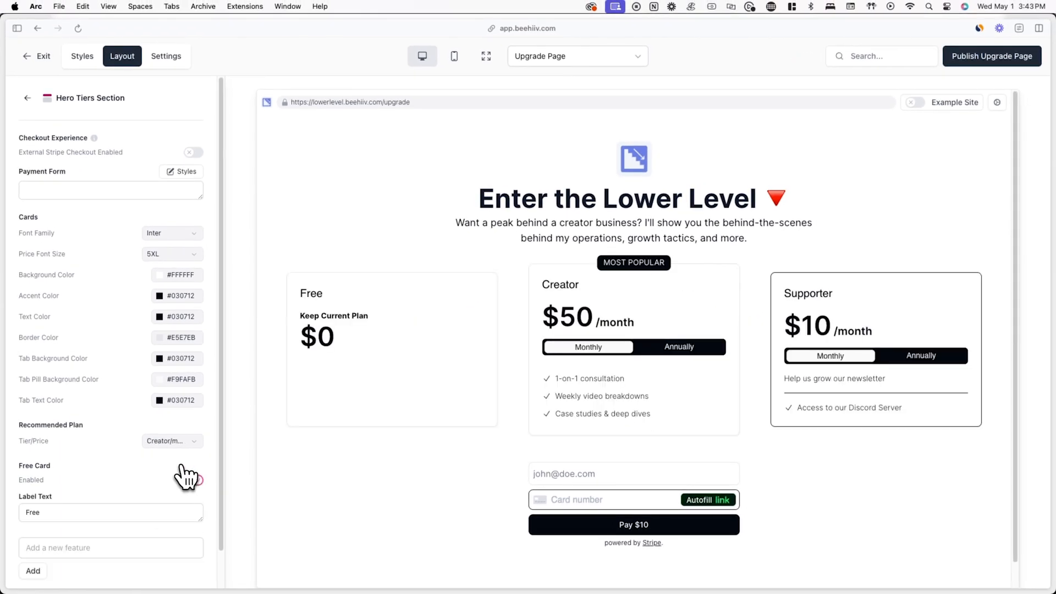